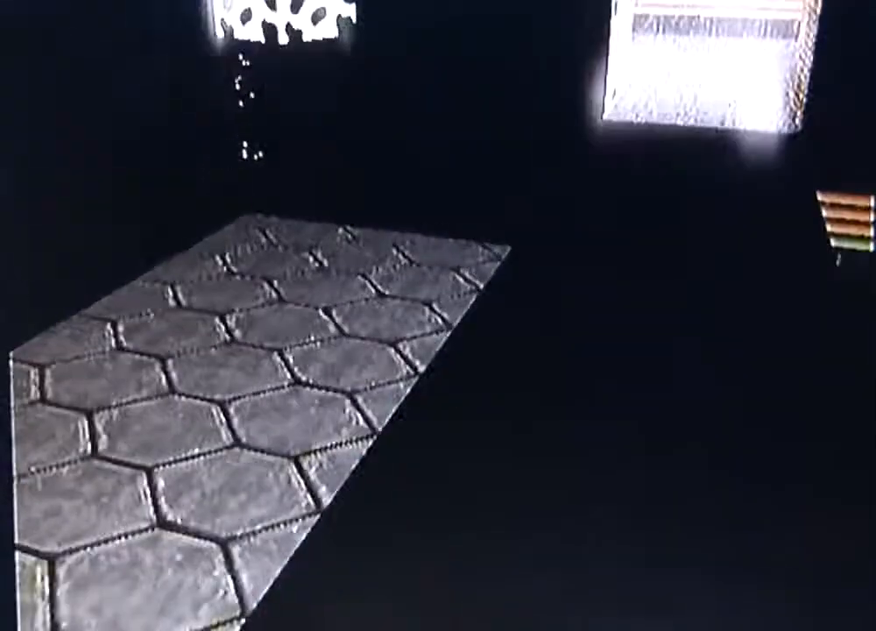
{"action": "mouse_move", "coordinate": [439, 315]}
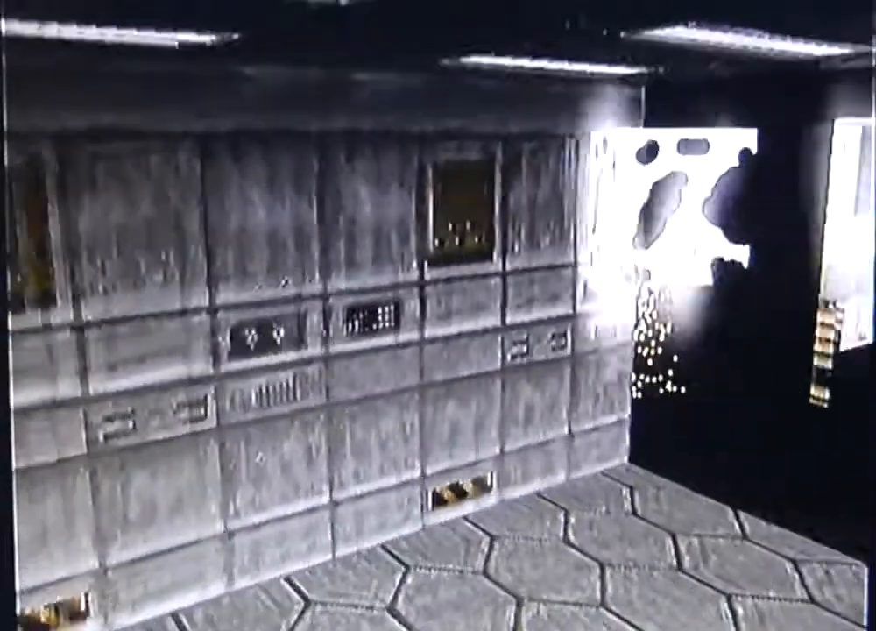
{"action": "mouse_move", "coordinate": [438, 316]}
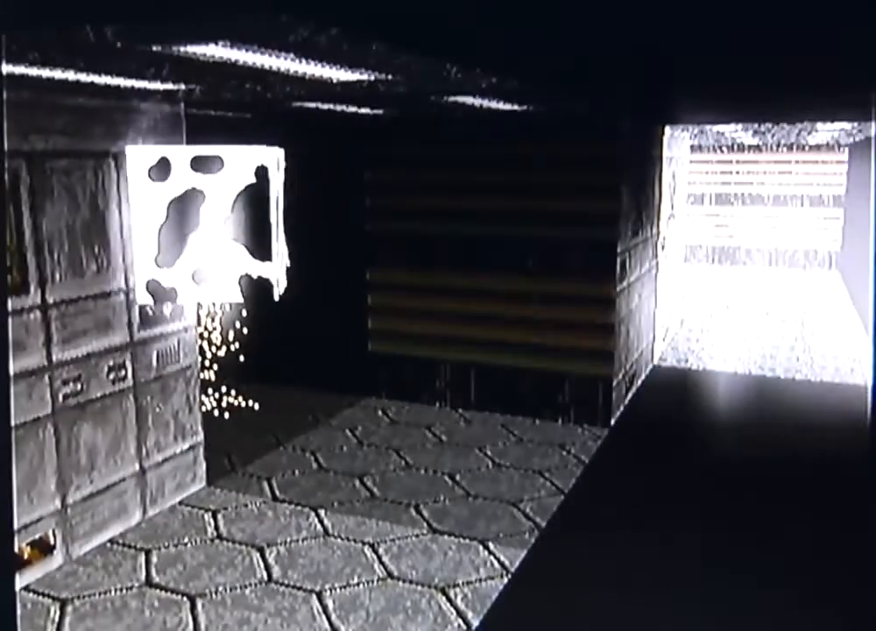
{"action": "mouse_move", "coordinate": [438, 315]}
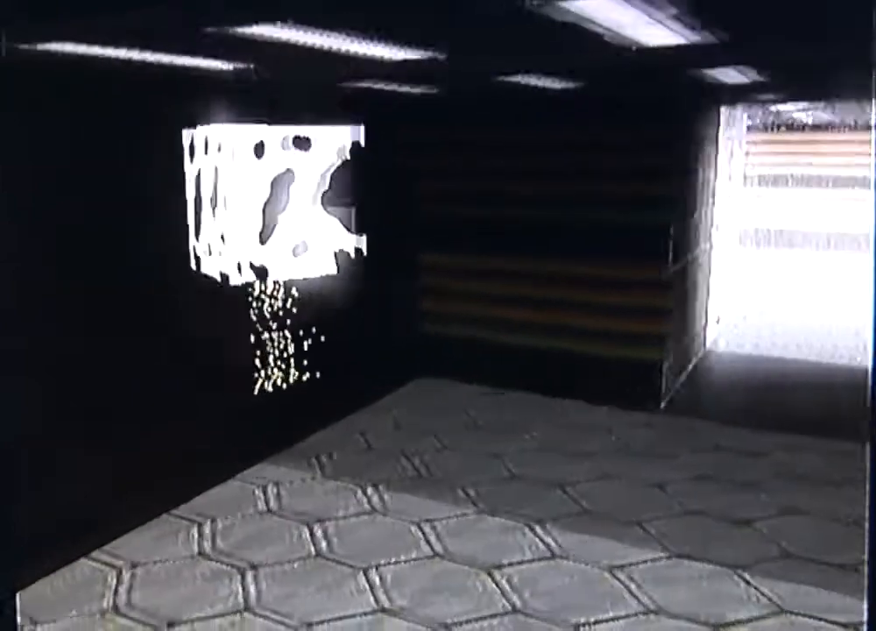